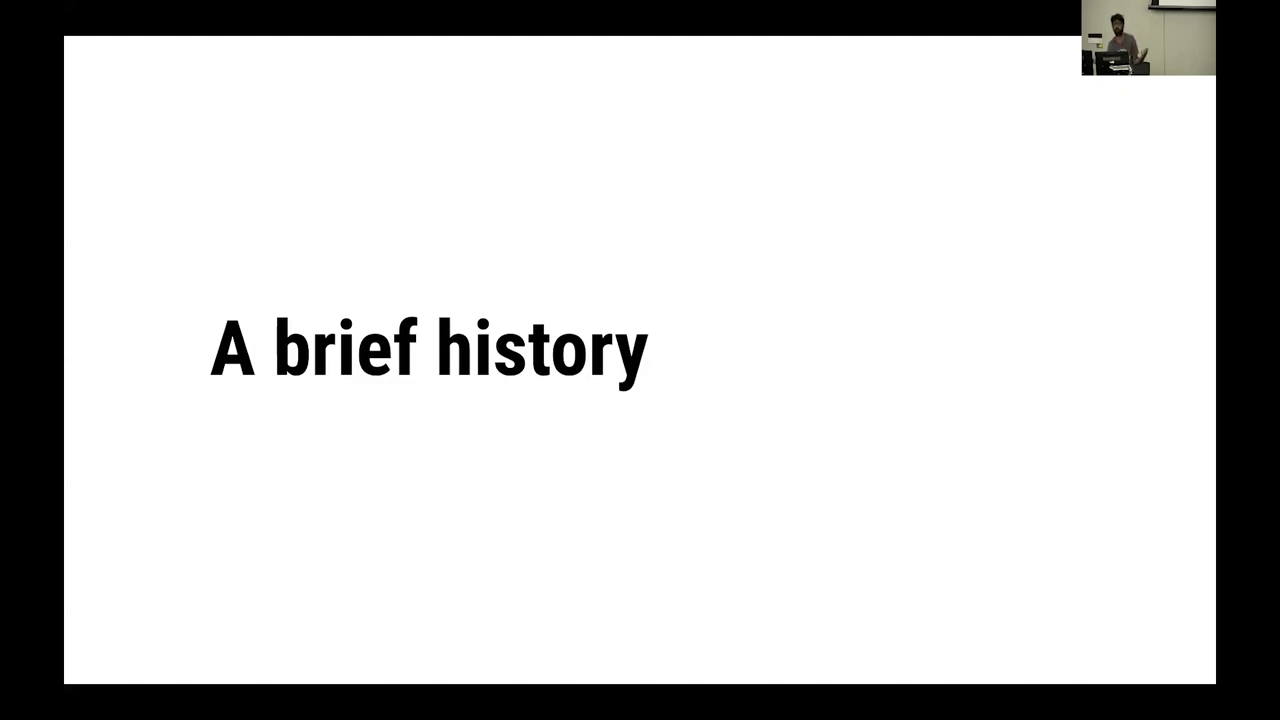
pyautogui.press('Right')
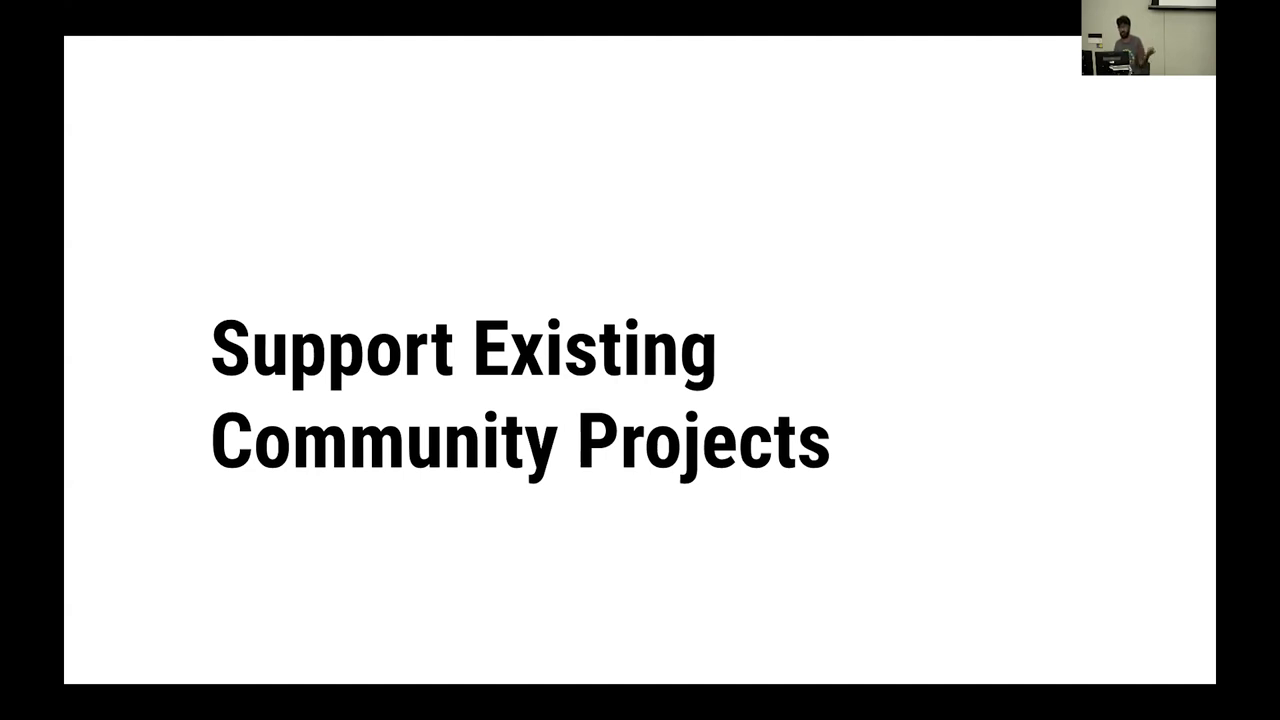
pyautogui.press('Right')
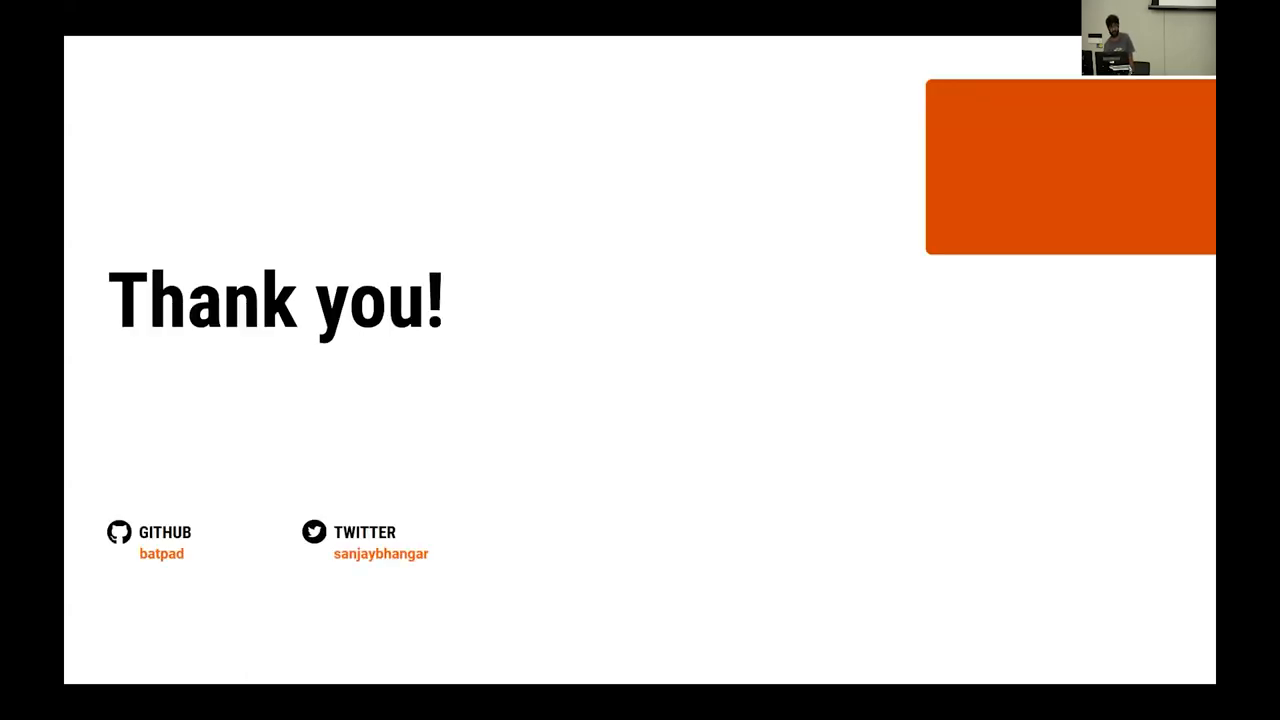